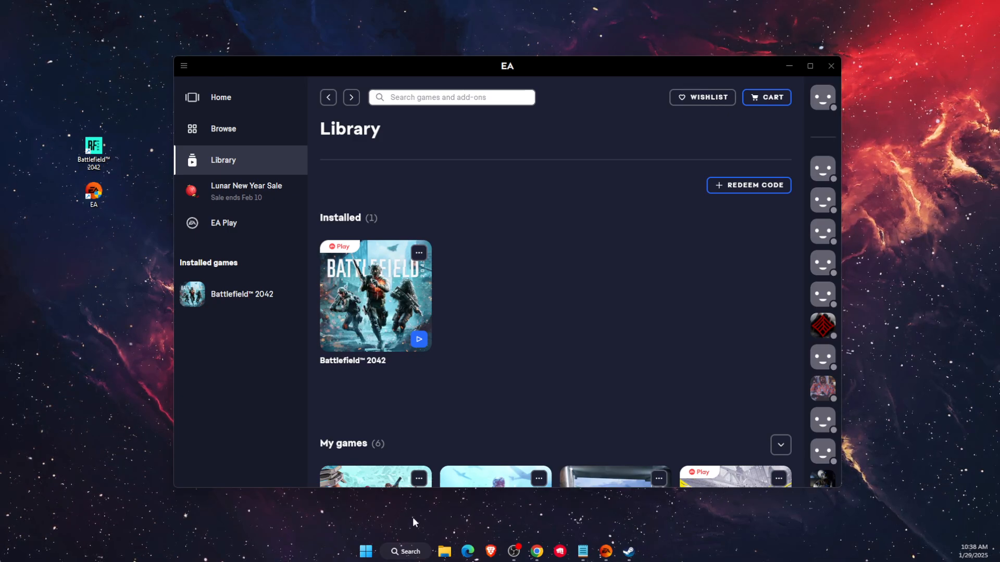
pyautogui.moveTo(789, 58)
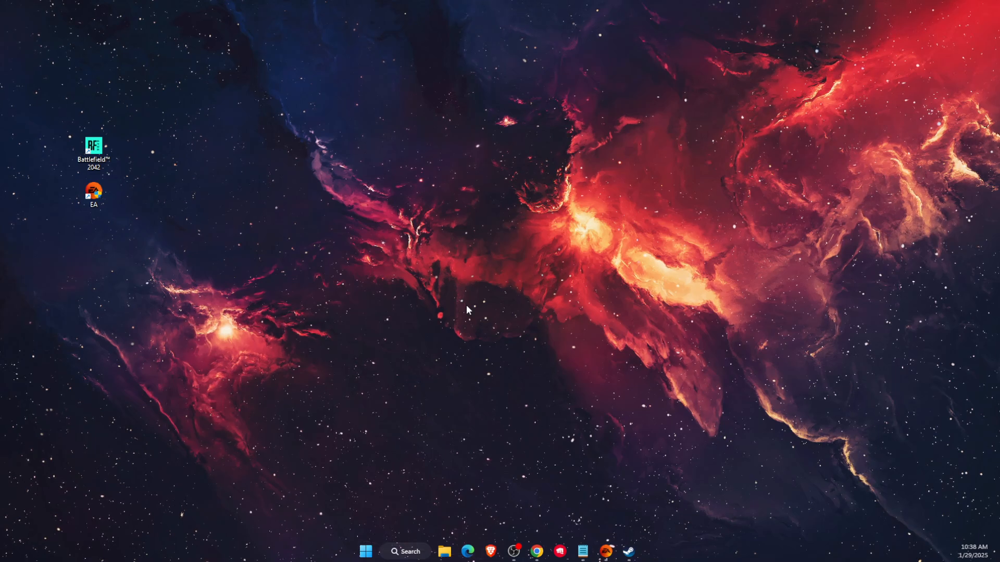
# Expand Display adapters to show the NVIDIA GeForce RTX 4050 and Intel(R) UHD Graphics entries
pyautogui.click(405, 552)
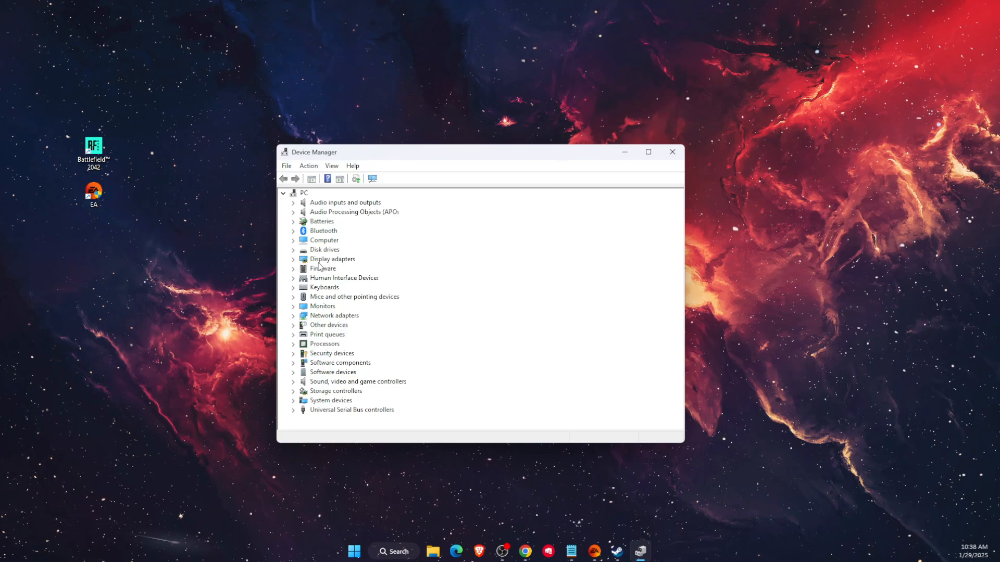
pyautogui.click(293, 259)
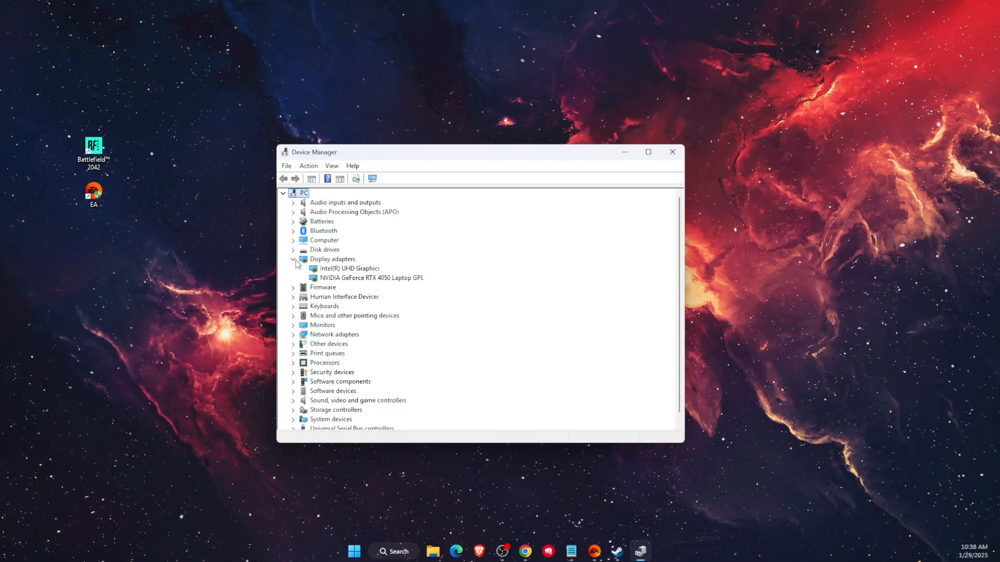
pyautogui.click(369, 277)
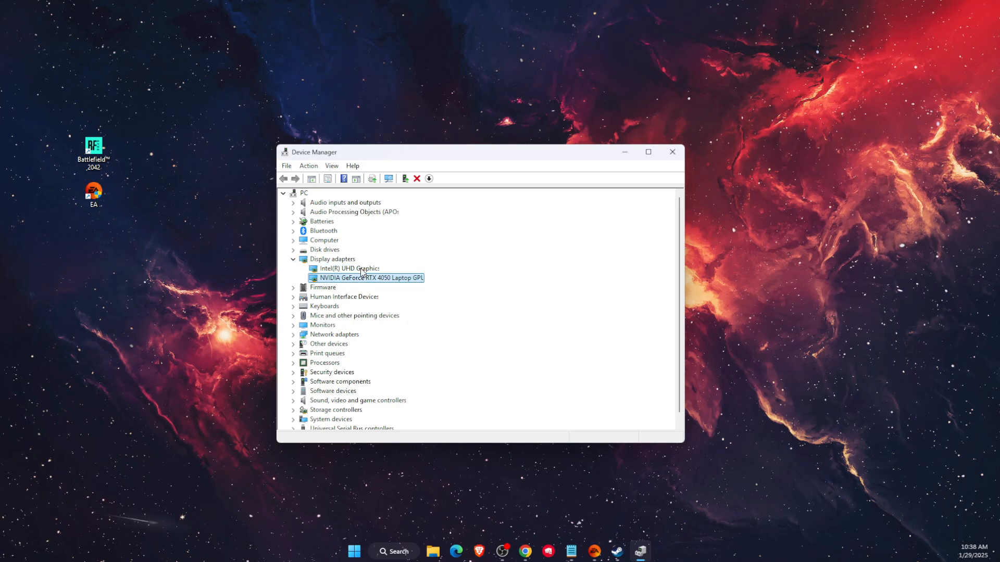
pyautogui.moveTo(366, 284)
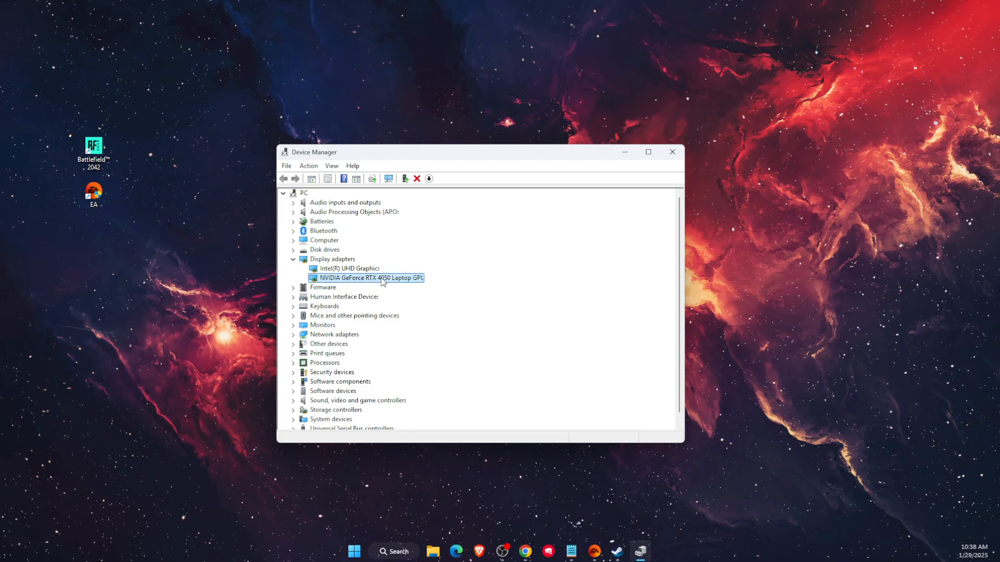
pyautogui.click(351, 268)
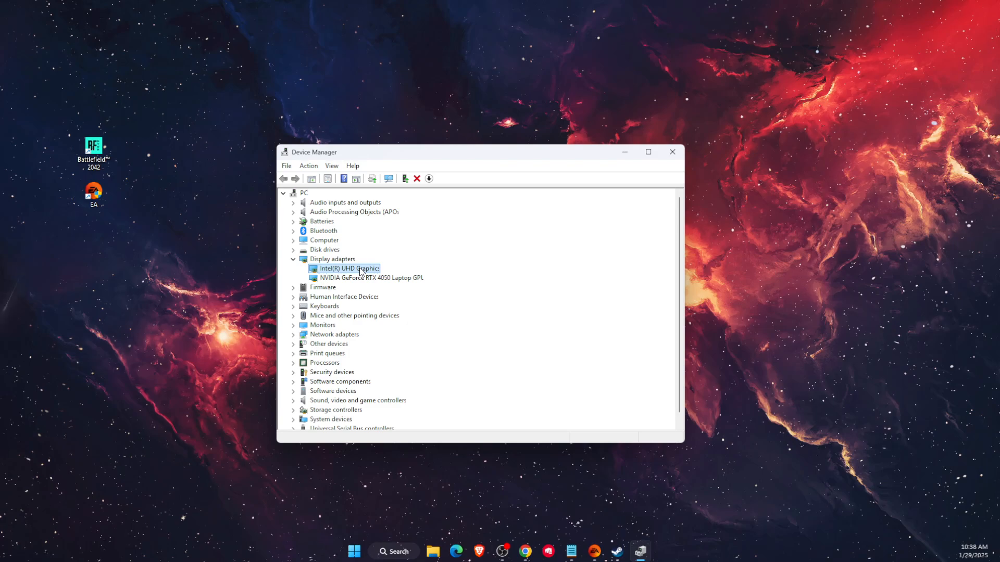
# Disable the Intel(R) UHD Graphics adapter, then begin restarting from the Start menu
pyautogui.rightClick(345, 269)
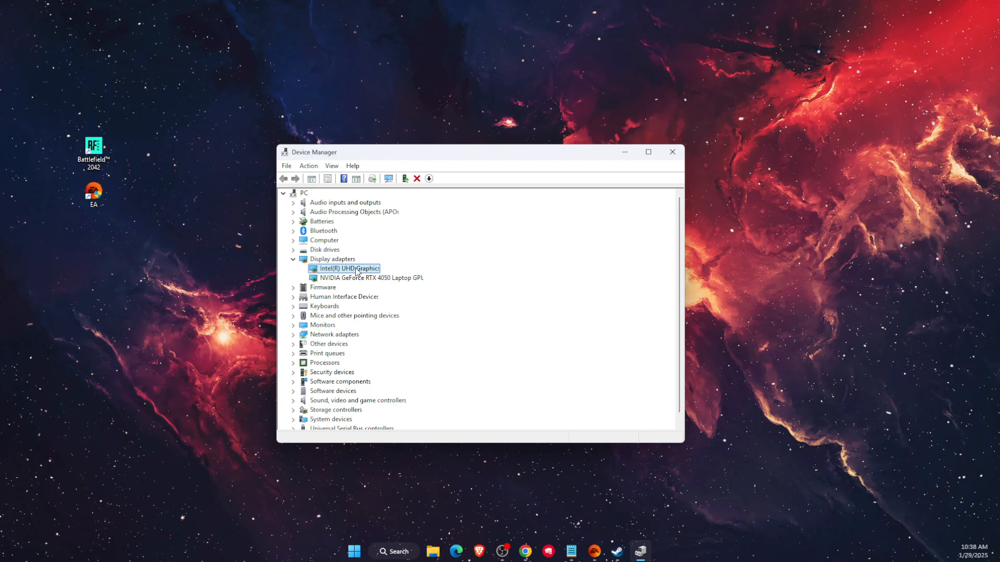
pyautogui.rightClick(345, 268)
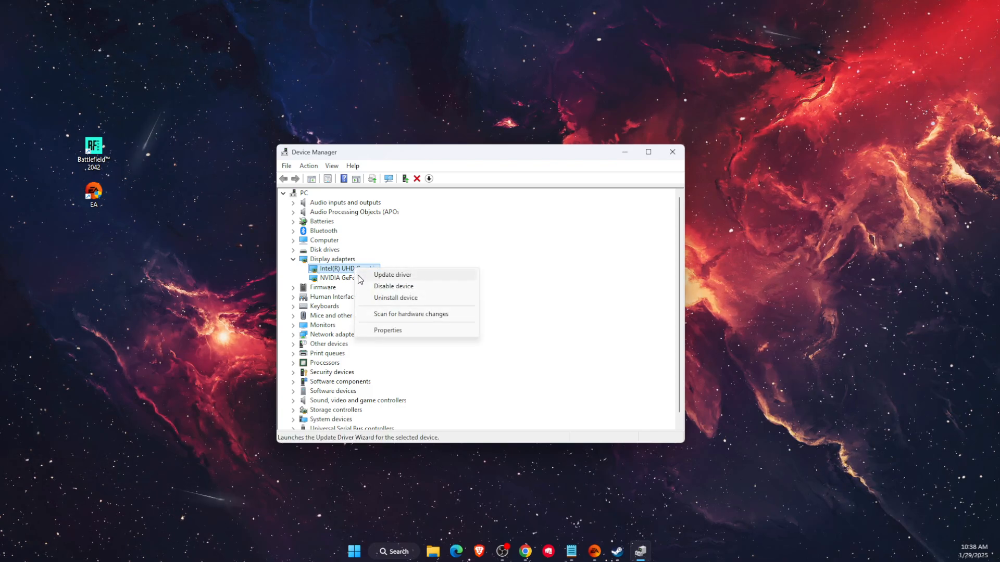
pyautogui.moveTo(393, 286)
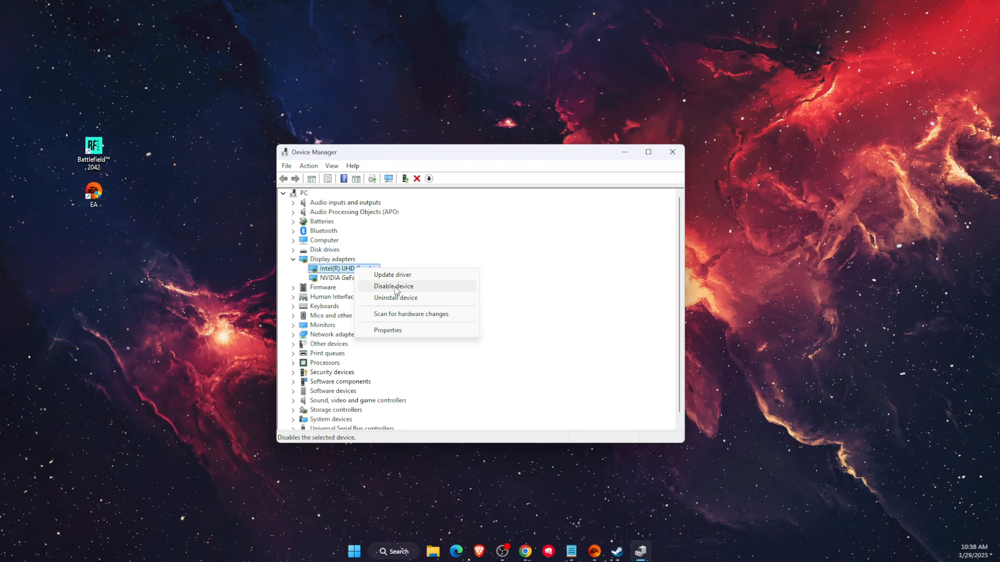
pyautogui.click(672, 152)
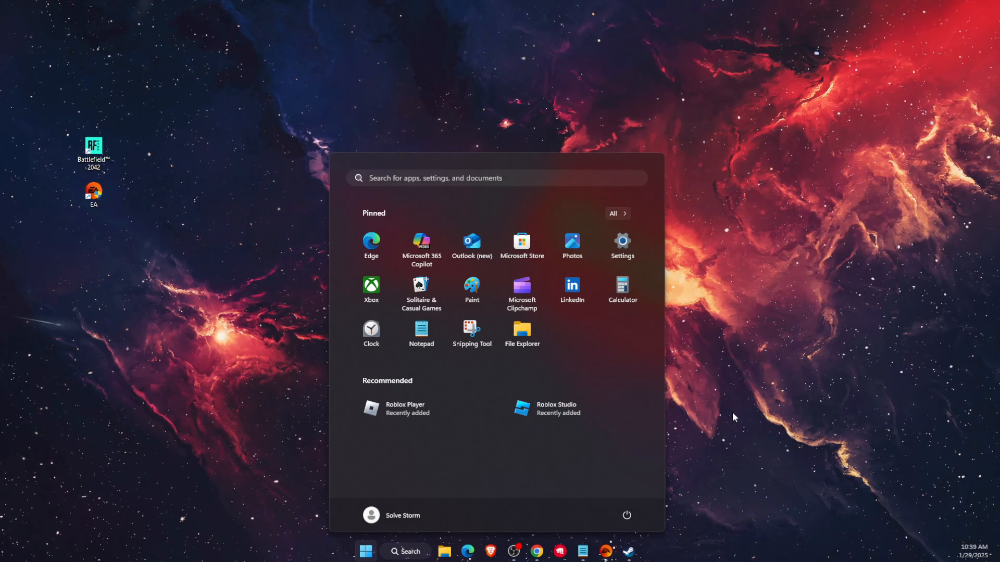
pyautogui.click(365, 550)
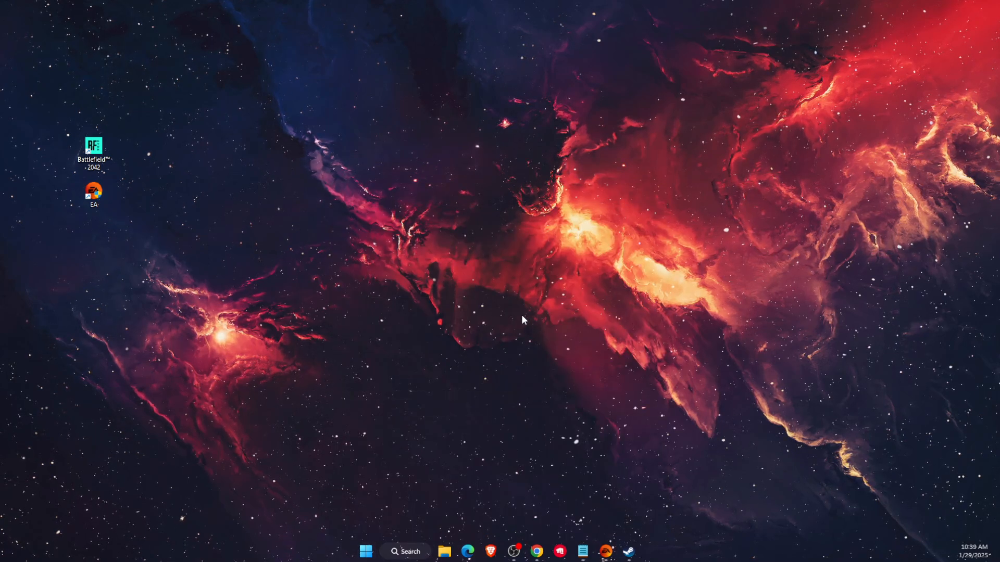